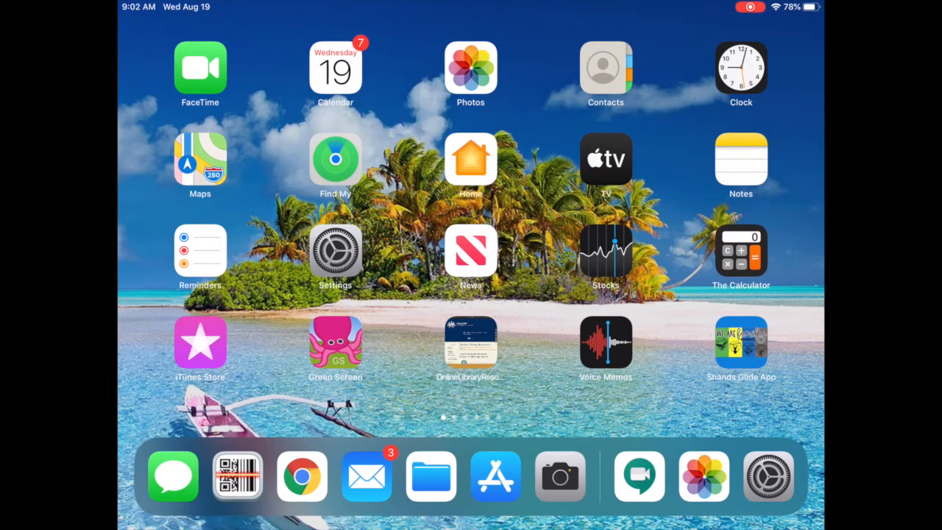
# Launch the Settings app from the Home Screen.
pyautogui.click(336, 253)
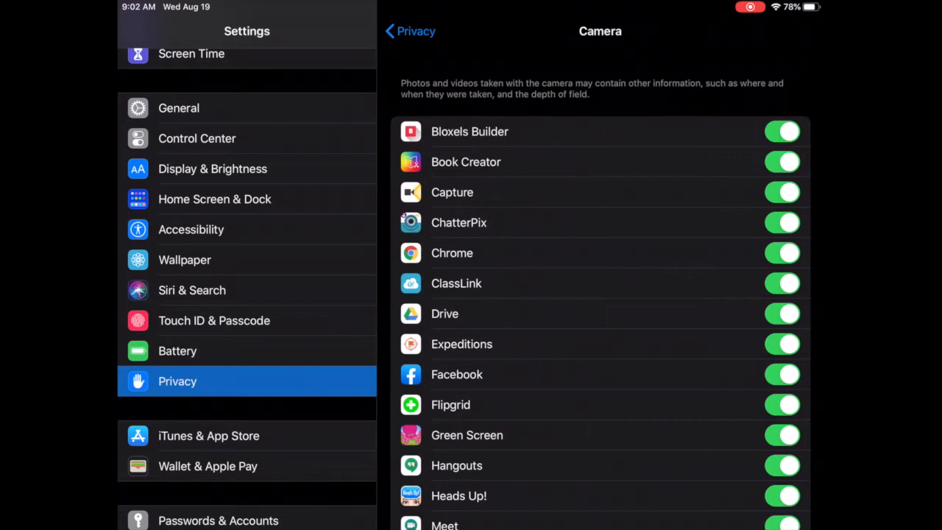
# Allow Seesaw camera access in the Privacy > Camera list.
pyautogui.scroll(-3)
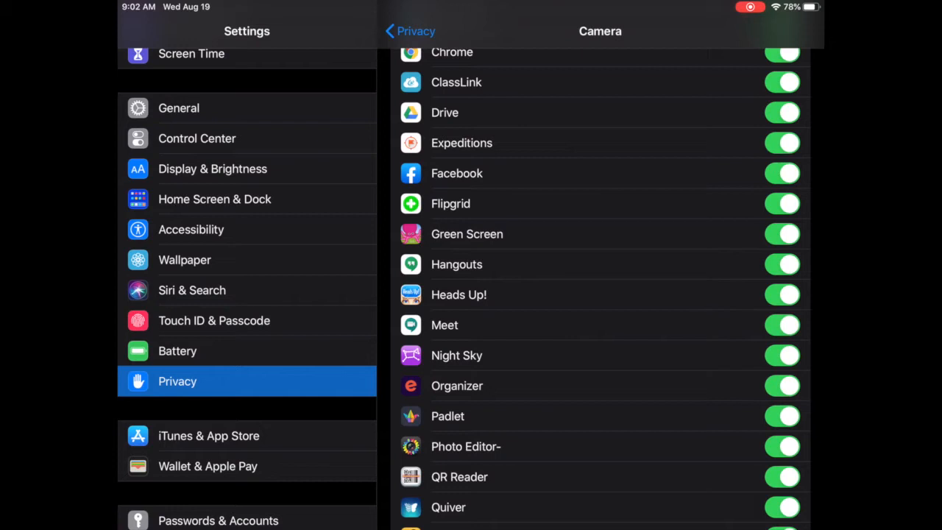
pyautogui.scroll(-3)
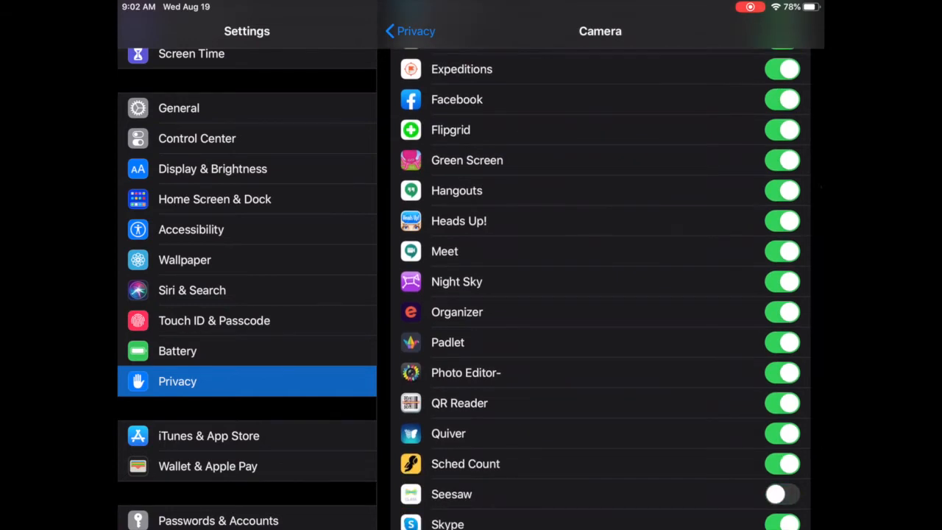
pyautogui.click(781, 494)
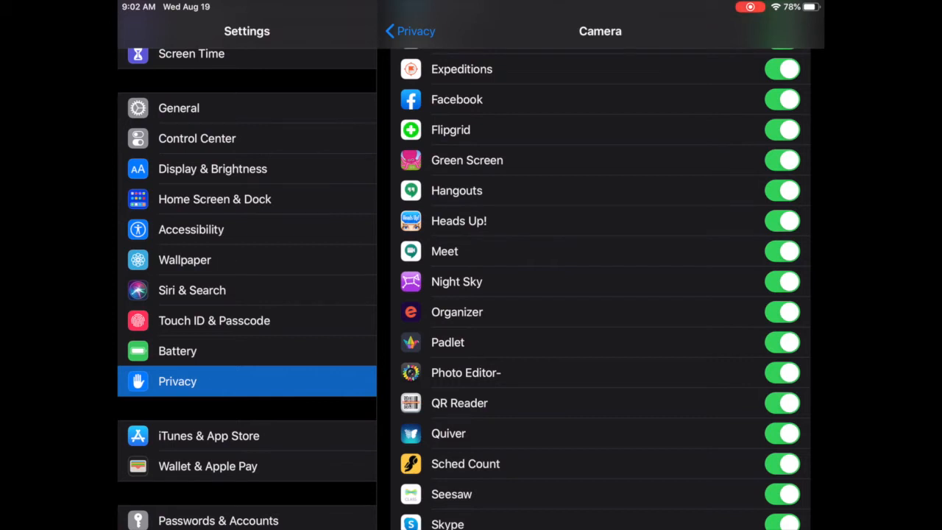
# Return from the Camera page to the main Privacy categories list.
pyautogui.click(409, 31)
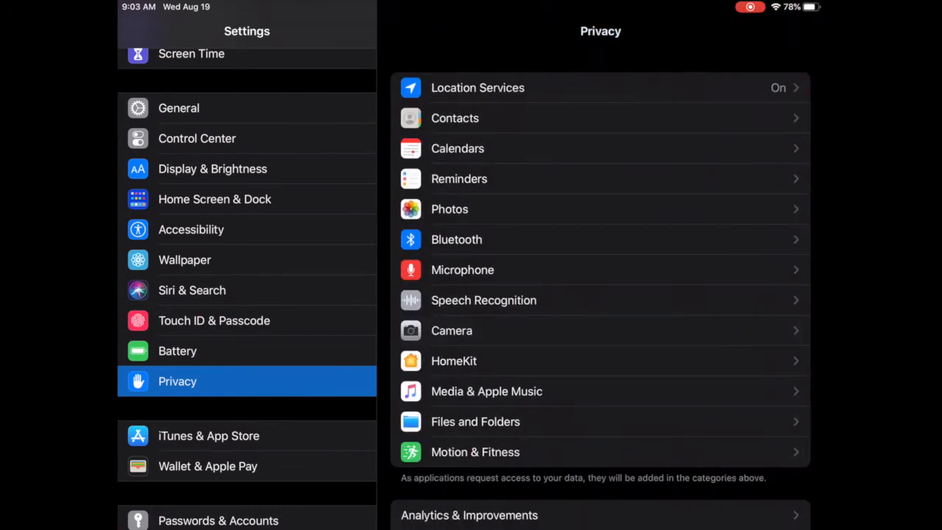
pyautogui.click(462, 270)
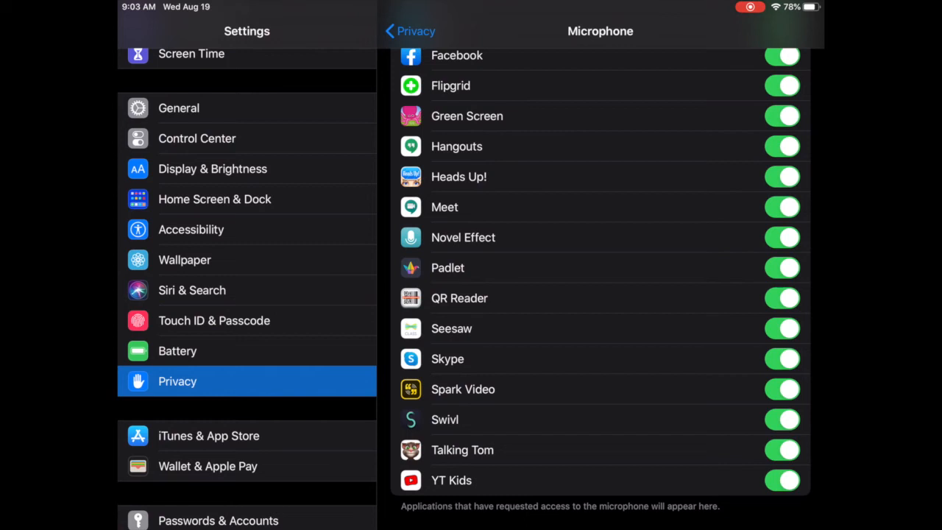
pyautogui.click(409, 31)
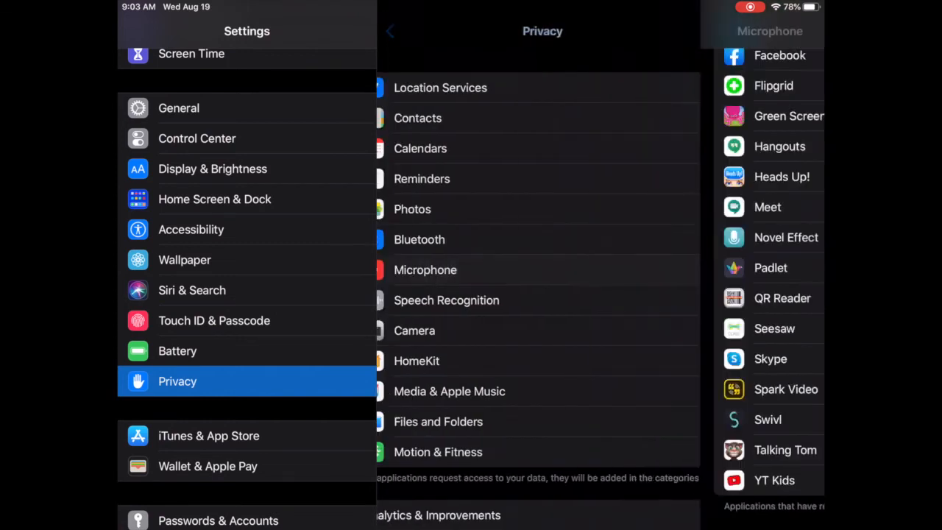